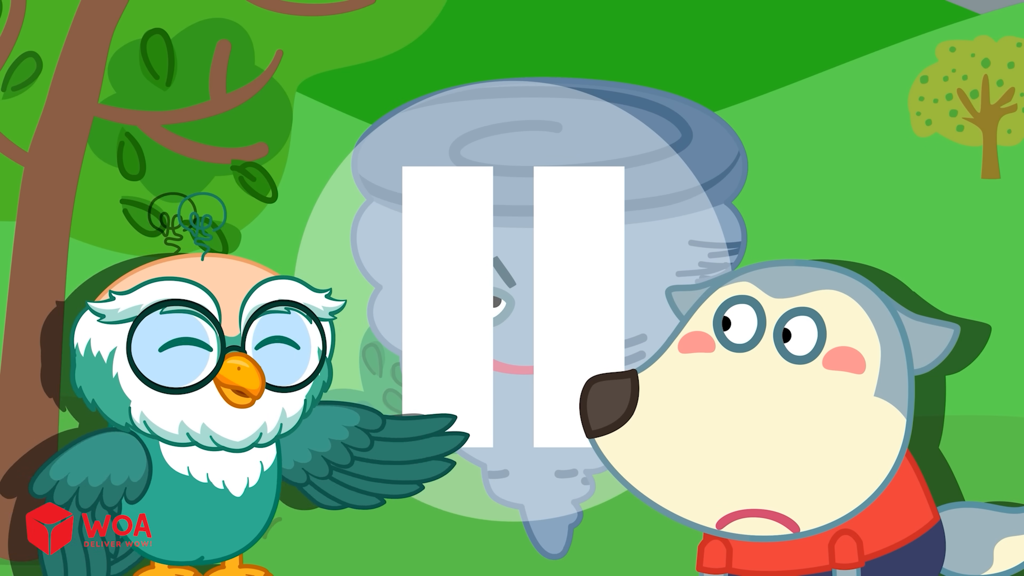
{"action": "left_click", "coordinate": [511, 287]}
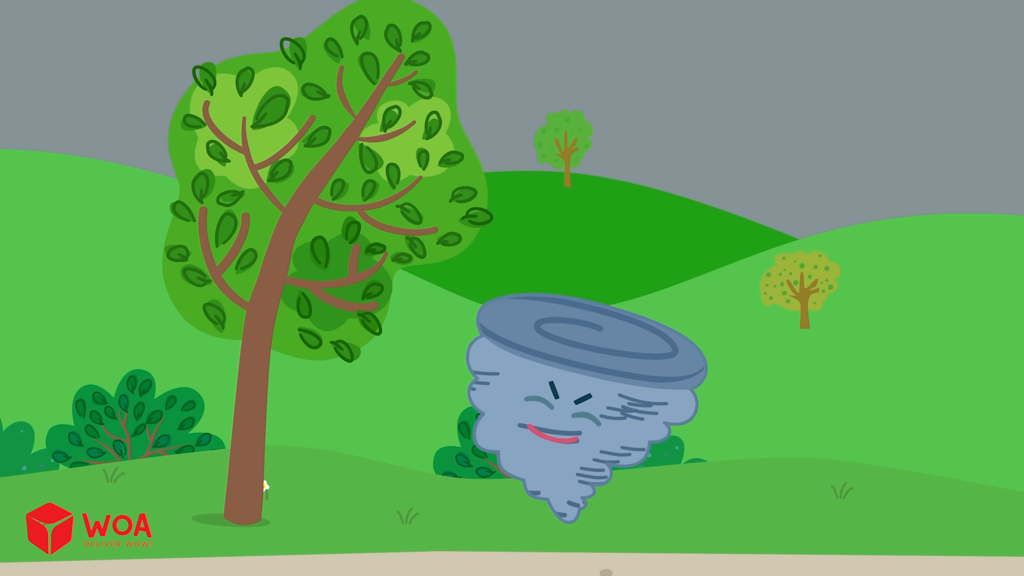